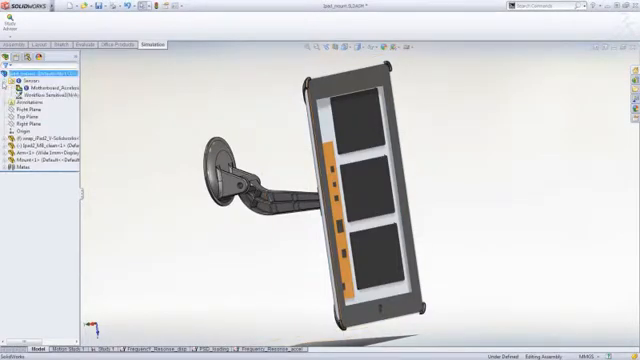
# Start adding a fixed restraint from the Fixtures entry in the study tree
pyautogui.rightClick(42, 88)
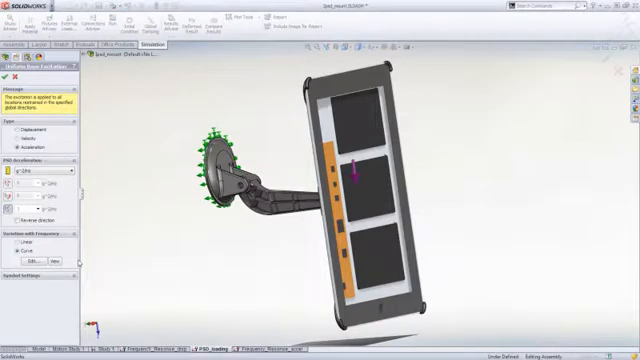
pyautogui.click(64, 264)
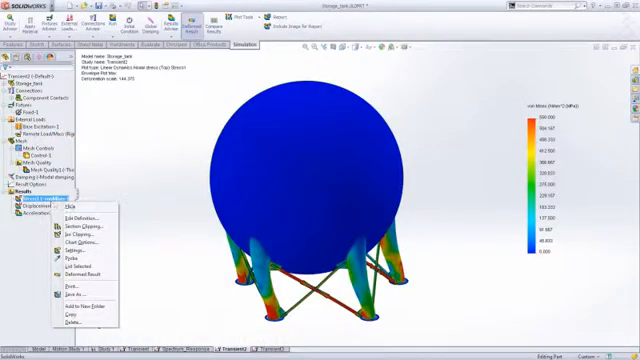
# Select a result in the study tree and bring up the options for the tank's stress plot
pyautogui.click(80, 210)
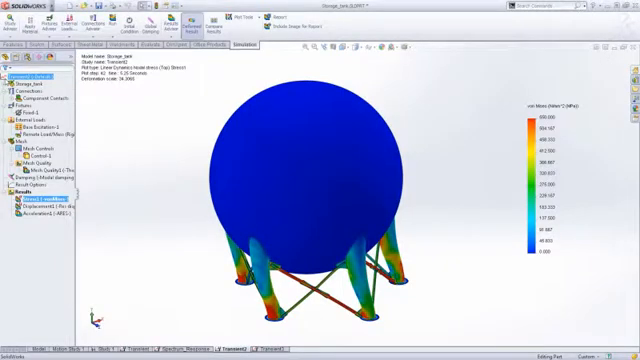
pyautogui.rightClick(26, 204)
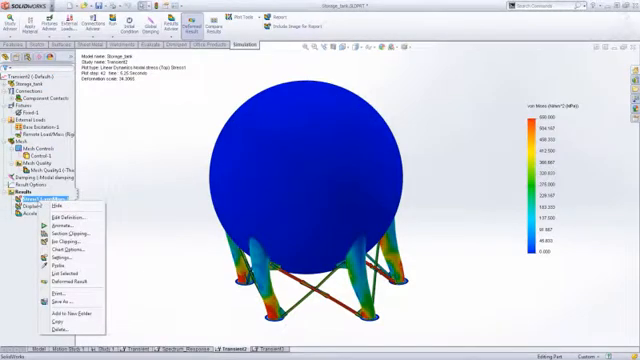